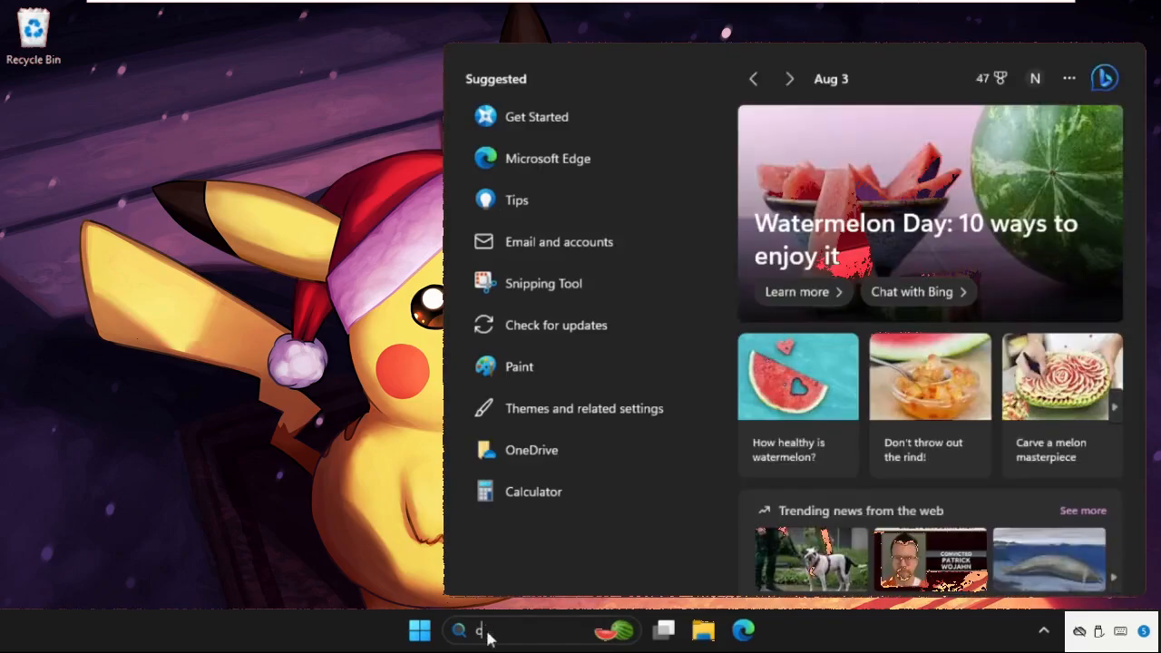
# Search for cmd and run Command Prompt as administrator, approving the UAC prompt.
pyautogui.write('cmd')
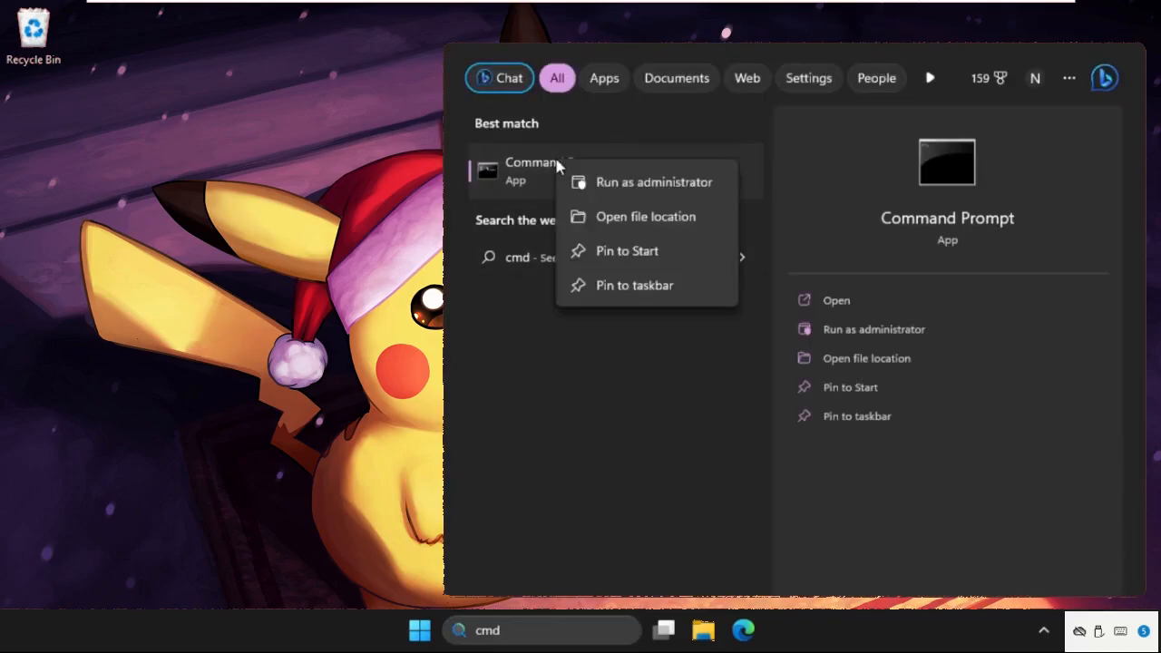
pyautogui.click(654, 181)
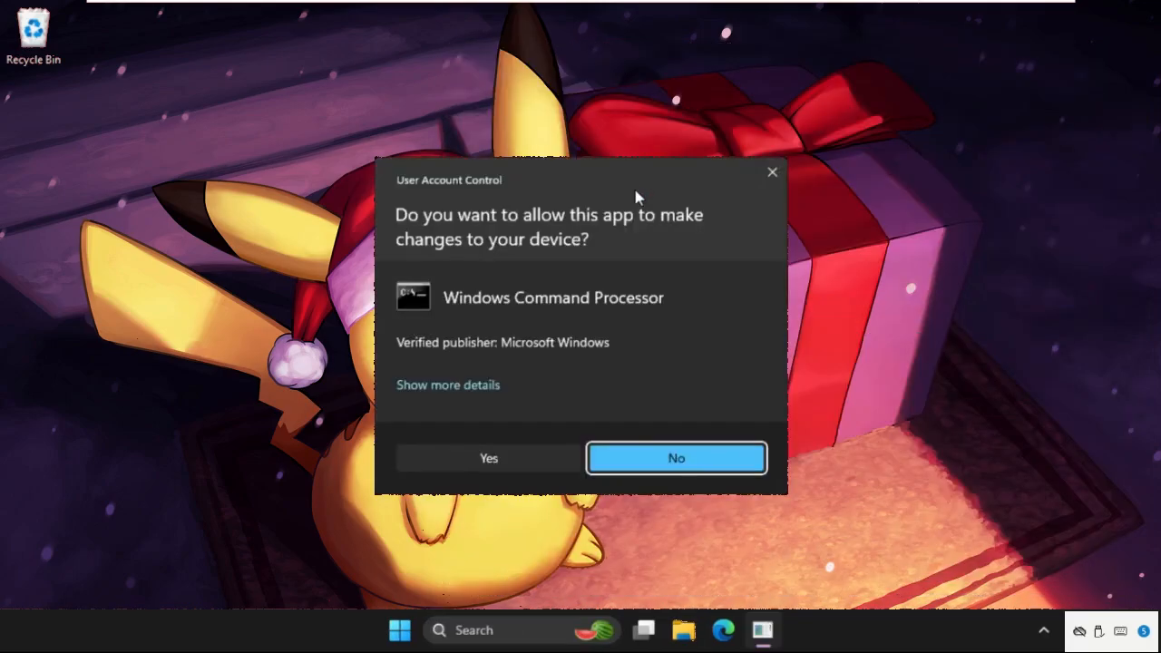
pyautogui.click(488, 458)
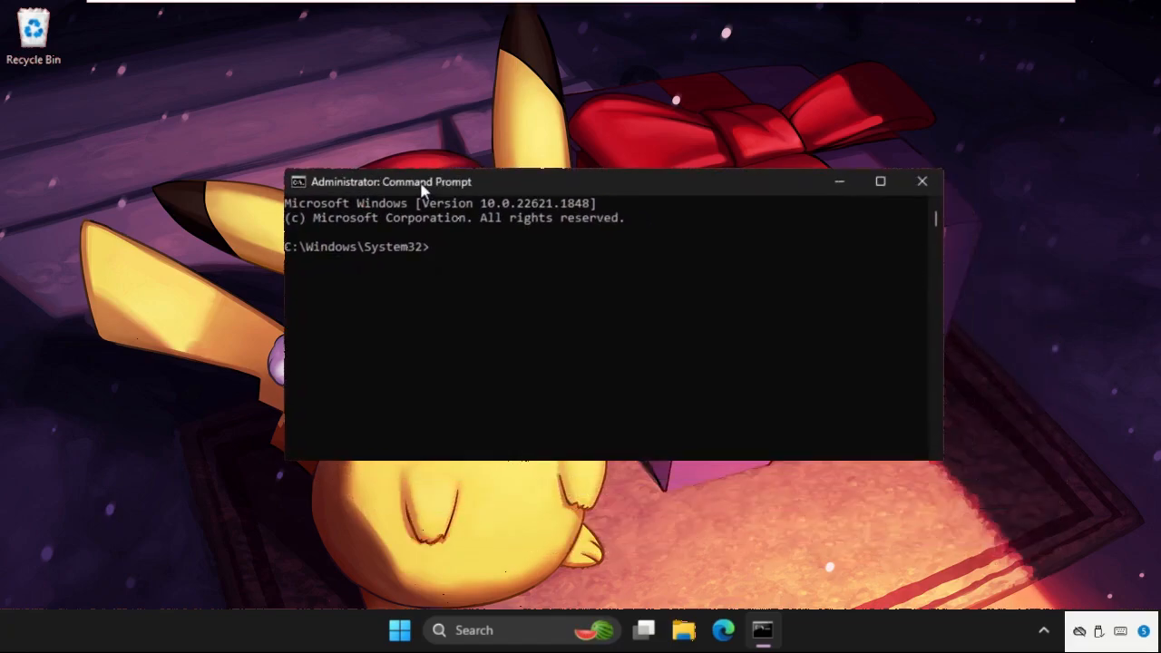
# Run ipconfig /flushdns to clear the DNS cache, then ipconfig /renew for the Ethernet adapter.
pyautogui.write('ipconfig /')
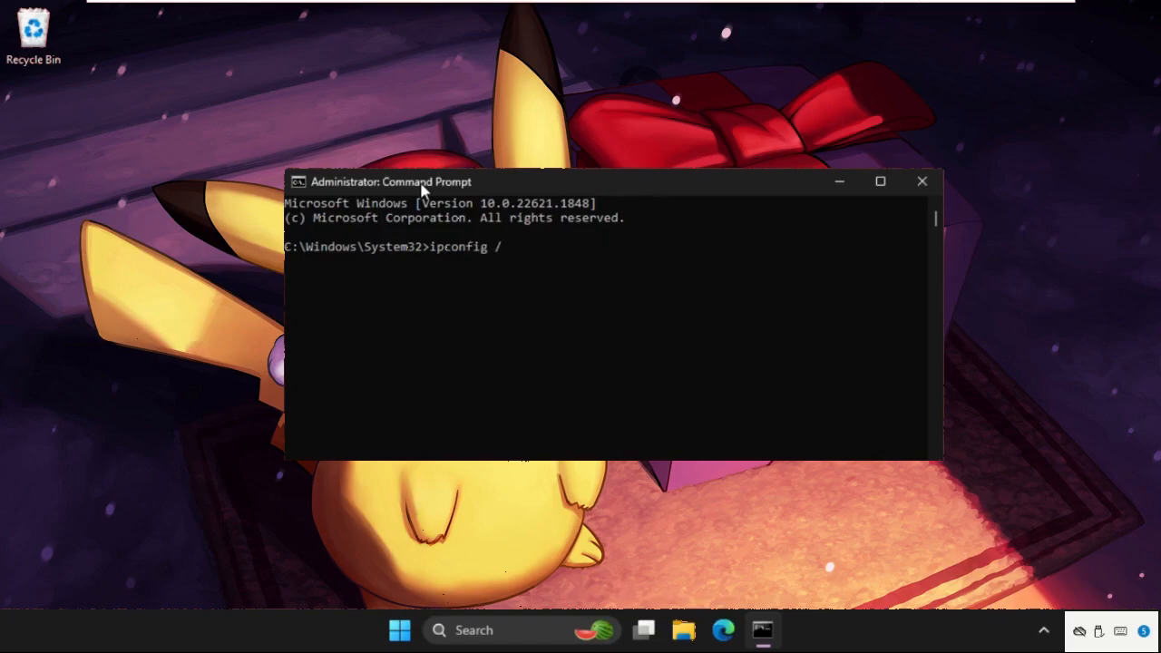
pyautogui.write('flushdns')
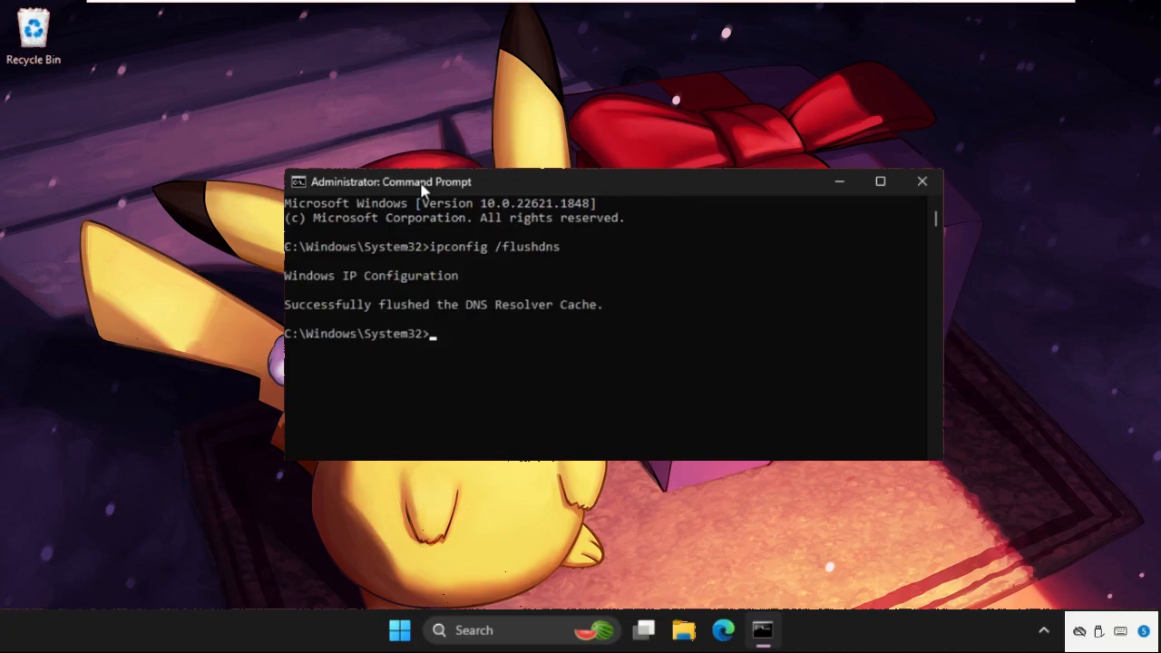
pyautogui.write('ipconfig /')
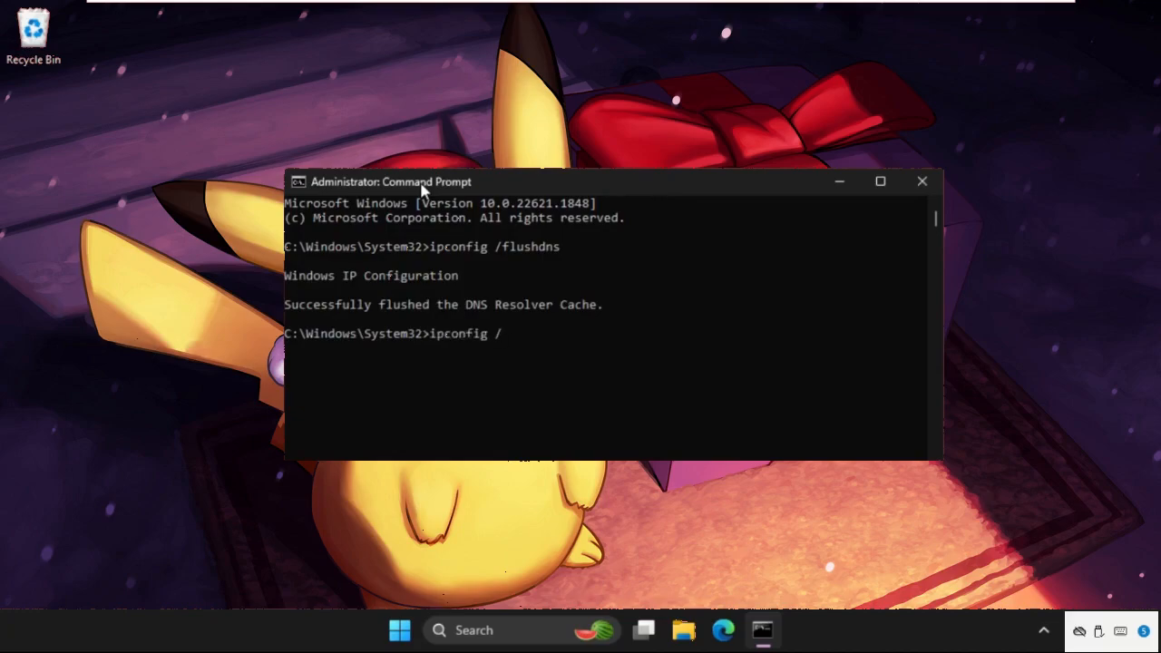
pyautogui.write('renew')
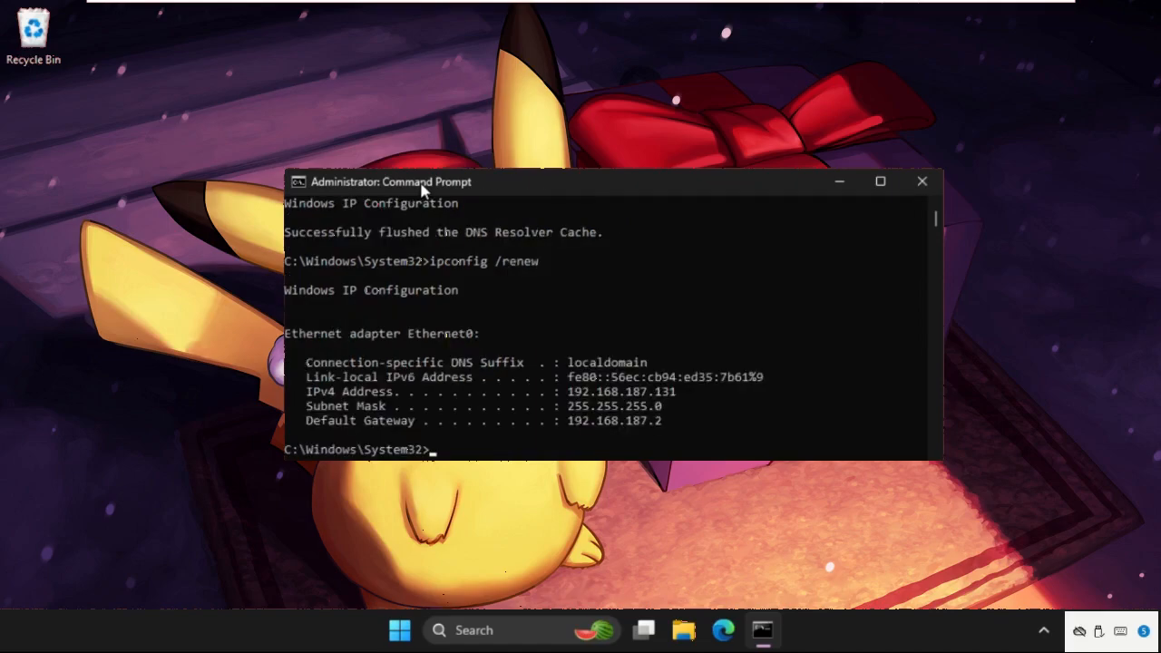
# Run netsh winsock reset and netsh winsock reset catalog, both reporting success pending restart.
pyautogui.write('n')
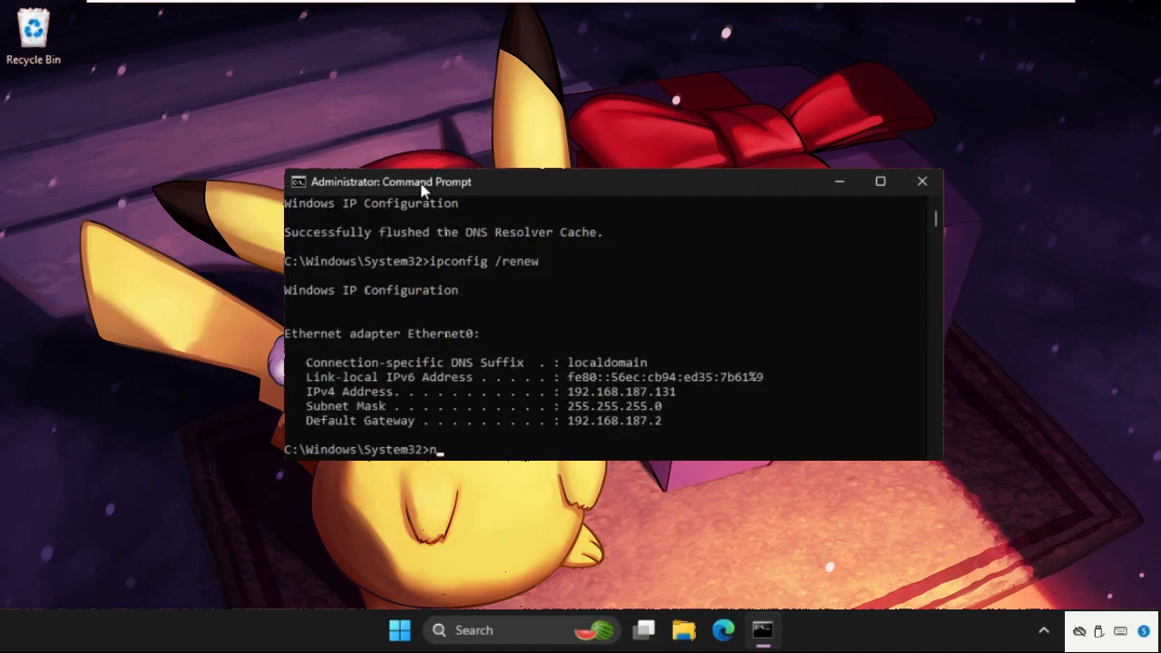
pyautogui.write('netsh winsock reset')
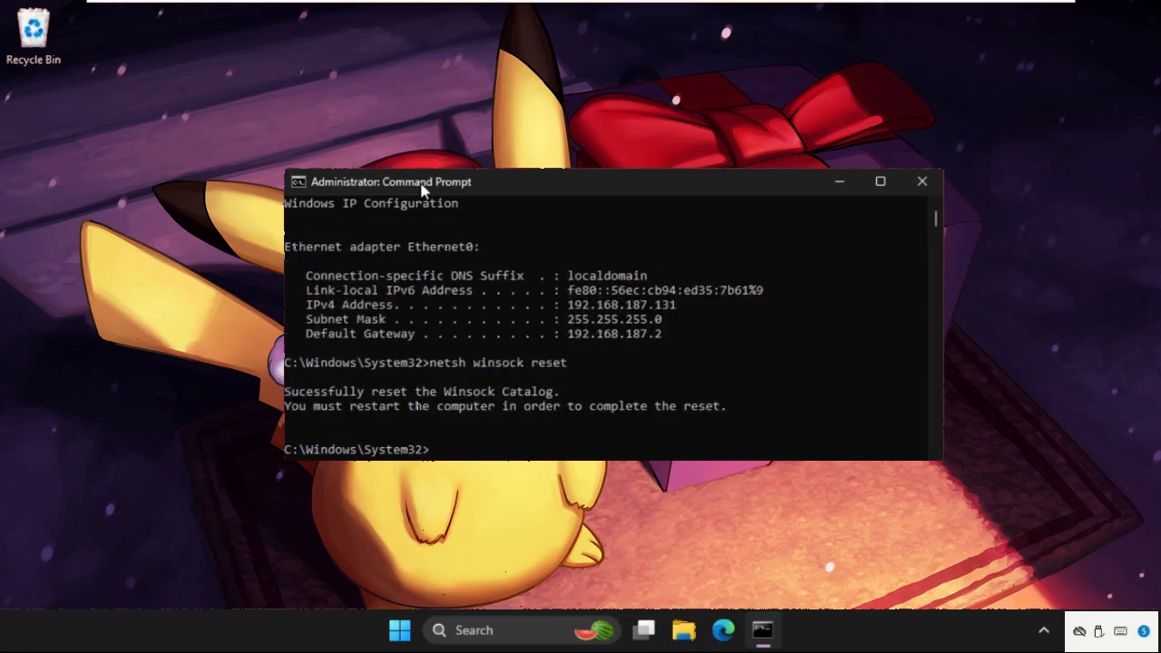
pyautogui.write('netsh winsock reset catalog')
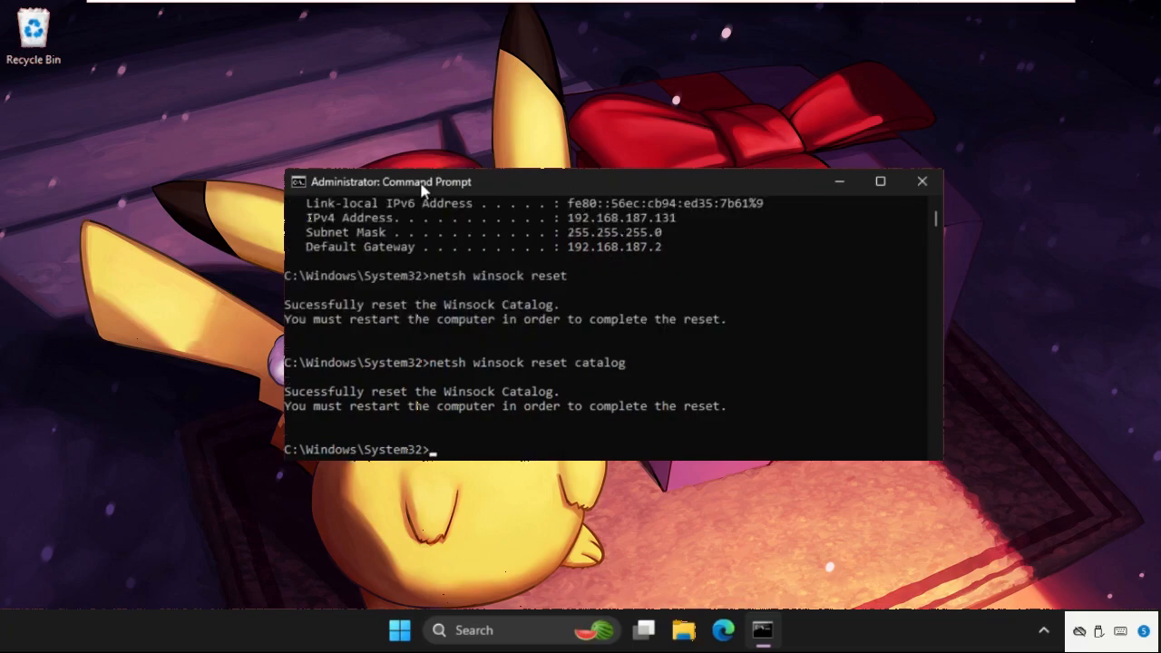
pyautogui.click(920, 181)
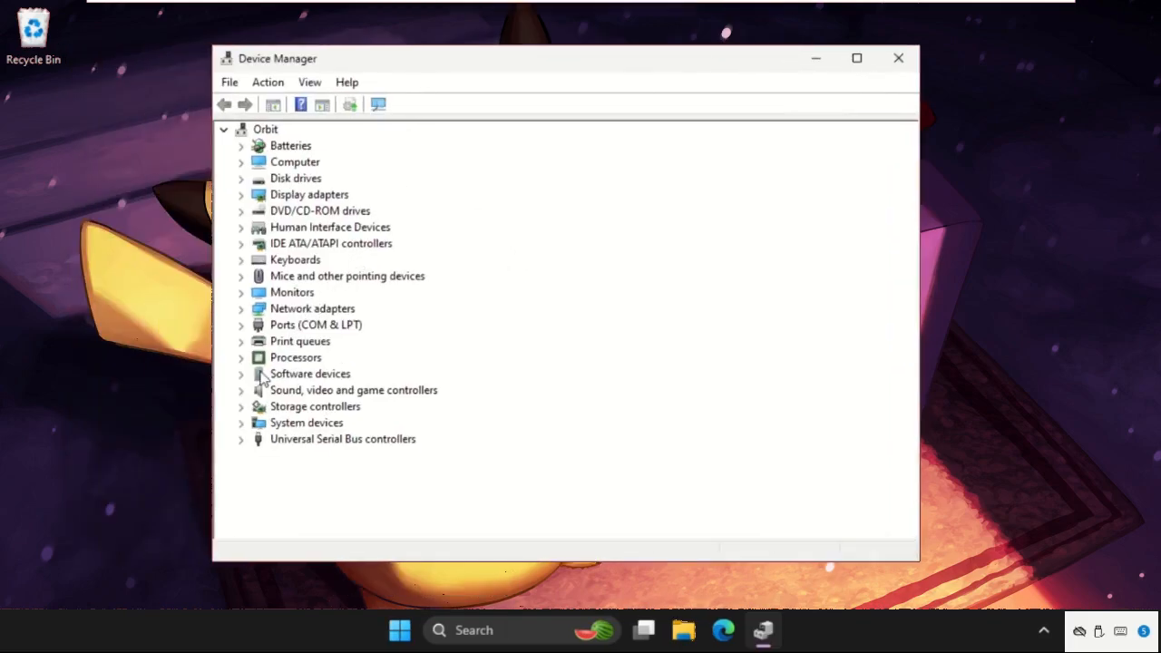
# Start Update Driver from the Intel 82574L adapter's Driver tab under Network adapters.
pyautogui.click(241, 308)
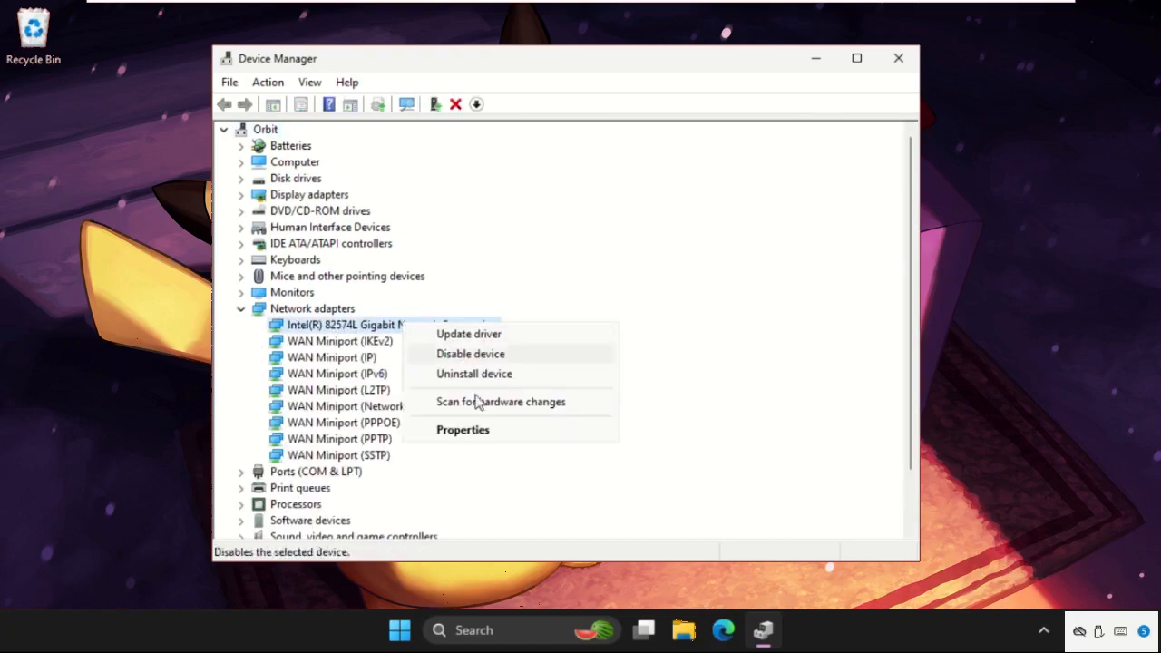
pyautogui.click(462, 429)
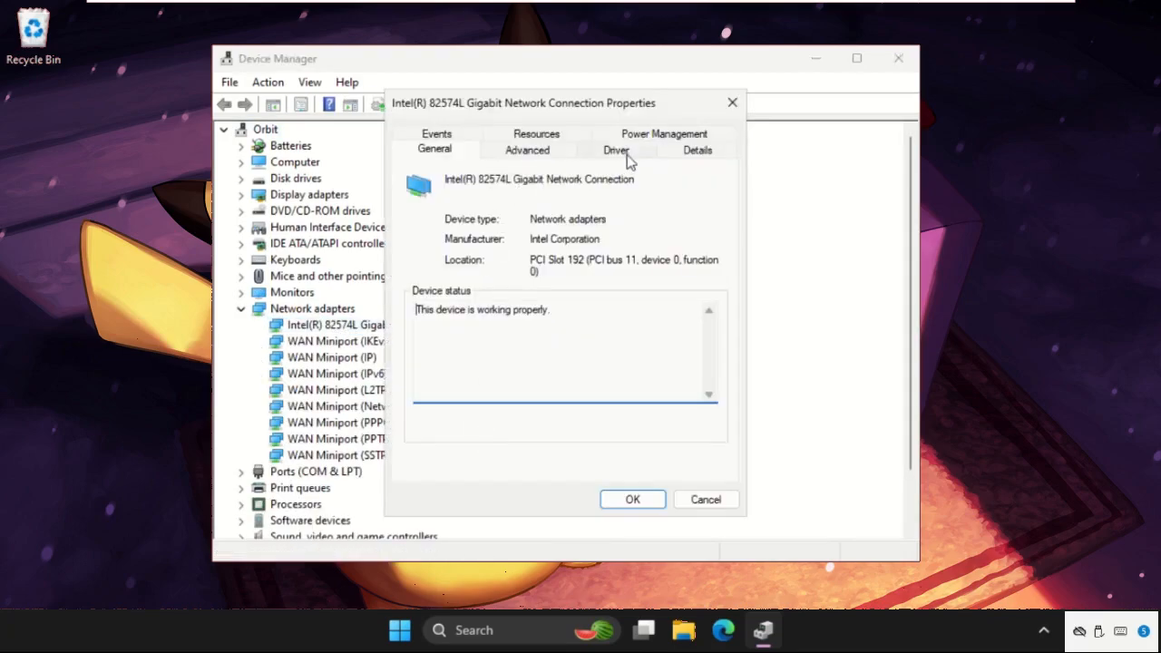
pyautogui.click(615, 149)
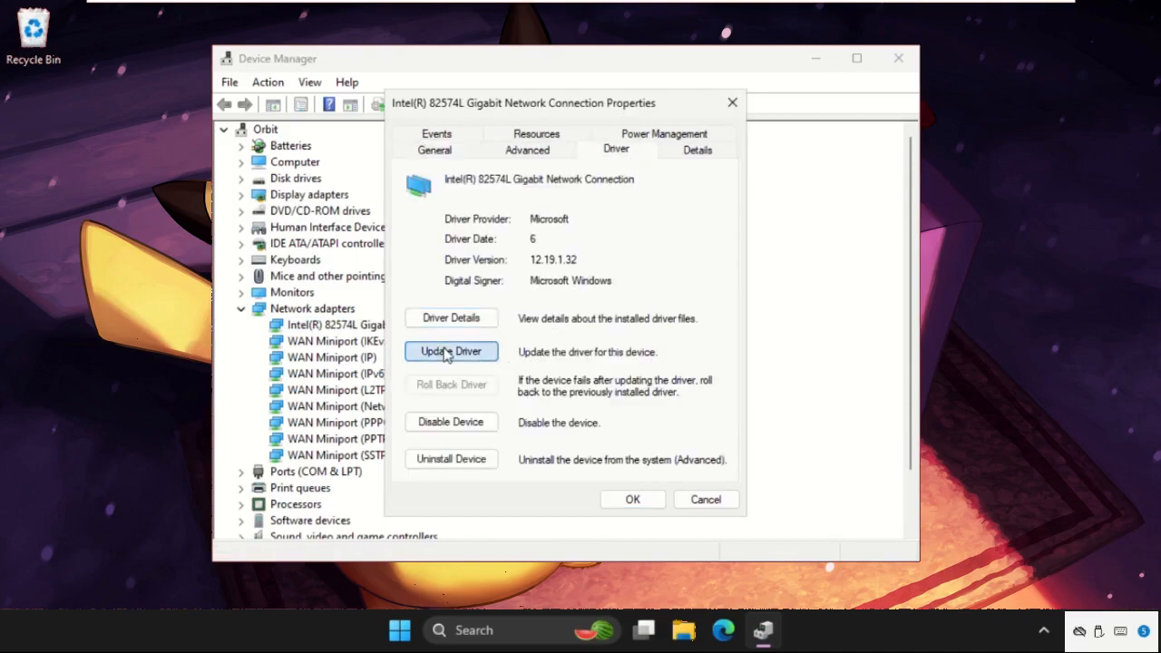
pyautogui.click(451, 351)
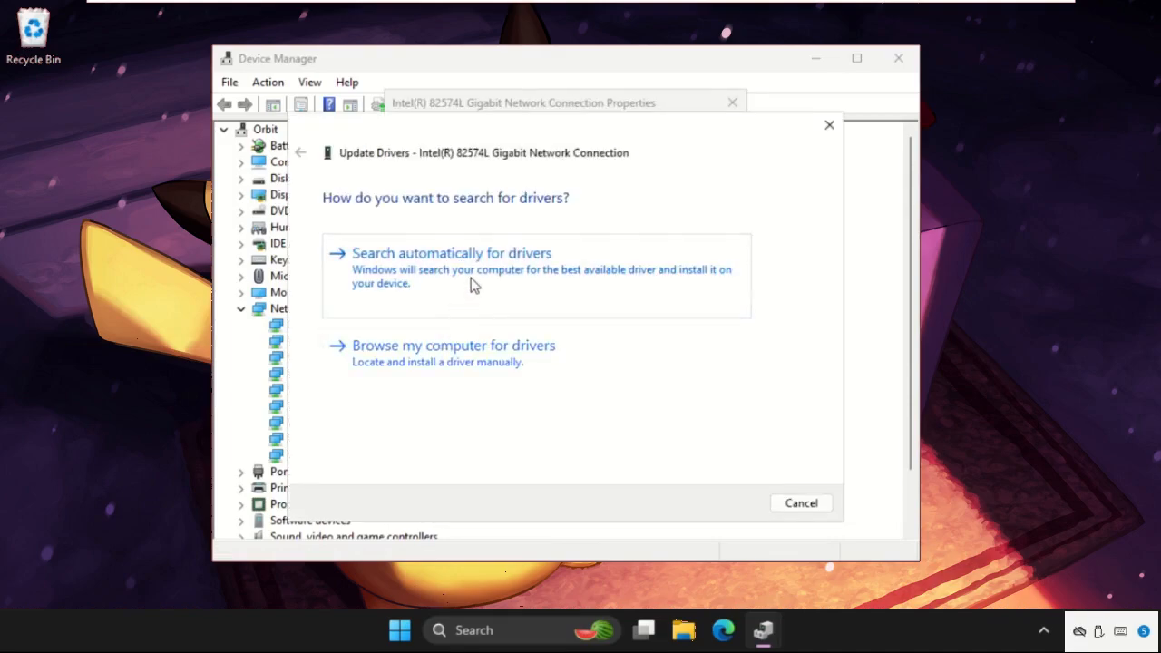
# Install the Intel 82574L Gigabit Network Connection driver from the list of drivers on this computer.
pyautogui.click(451, 252)
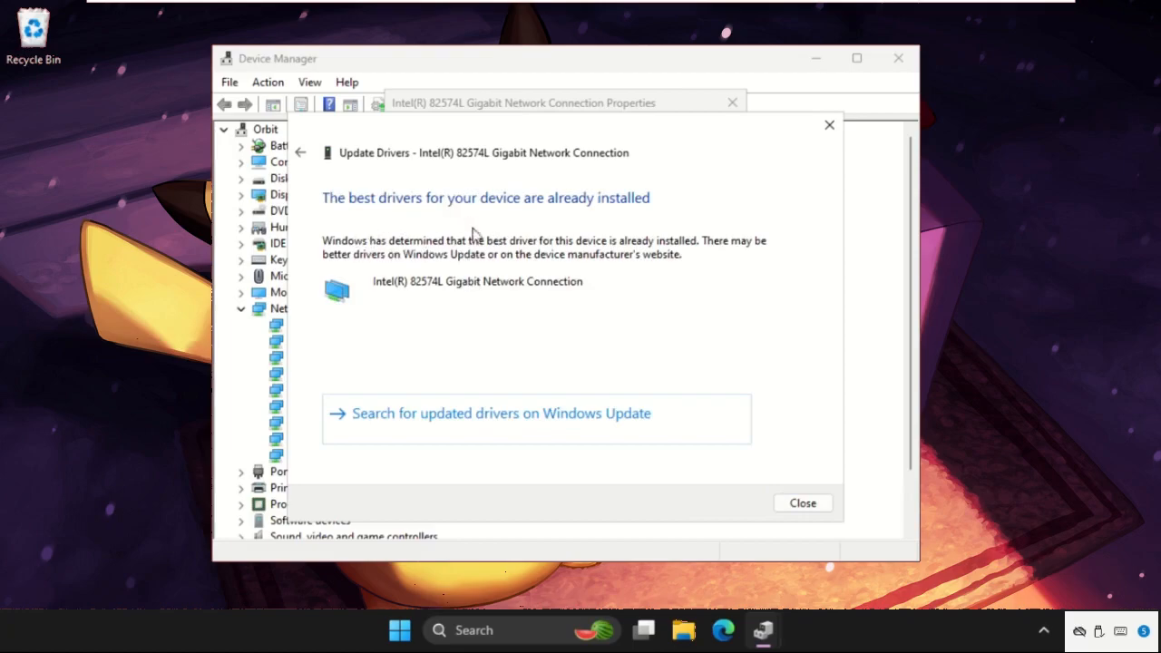
pyautogui.moveTo(302, 152)
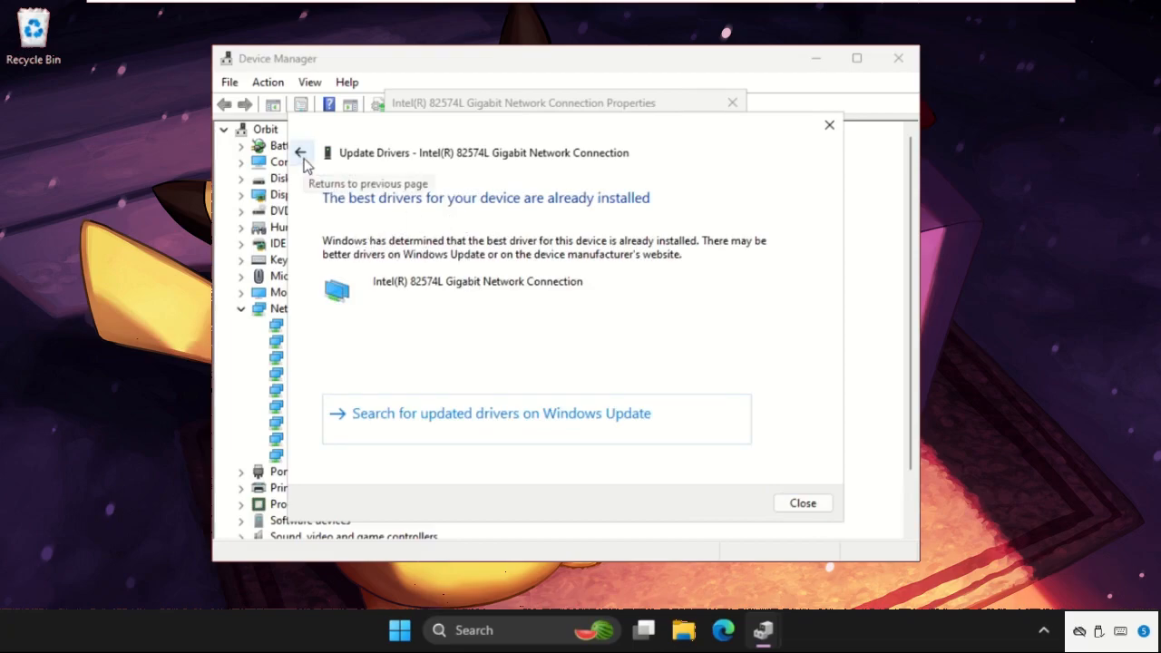
pyautogui.click(301, 151)
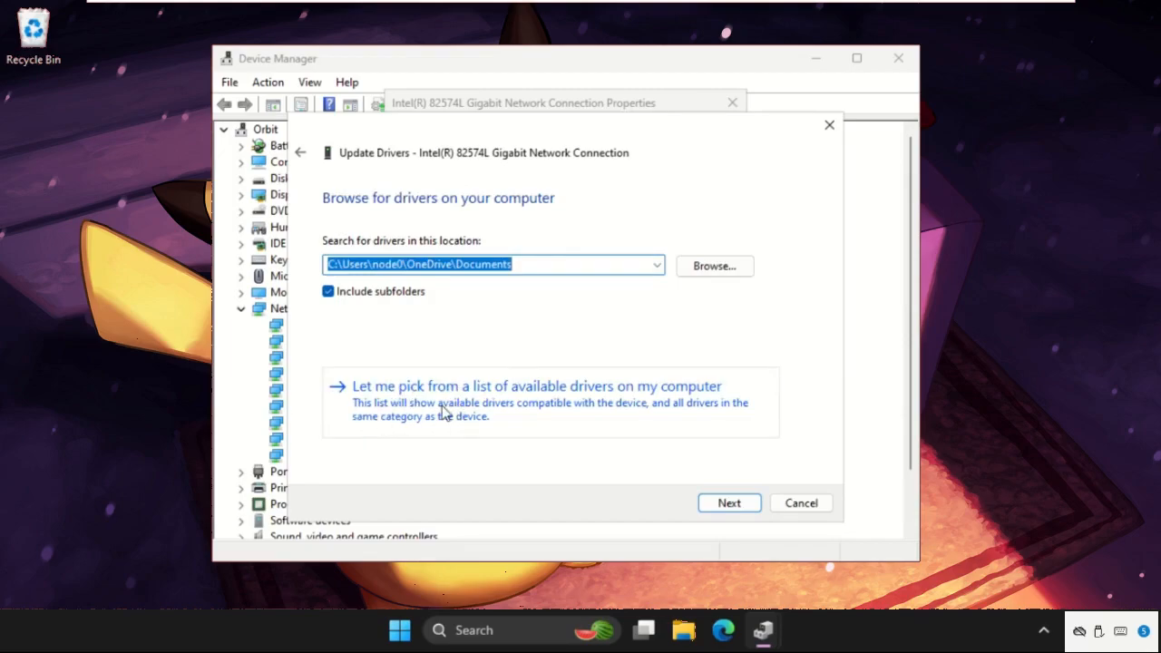
pyautogui.click(534, 386)
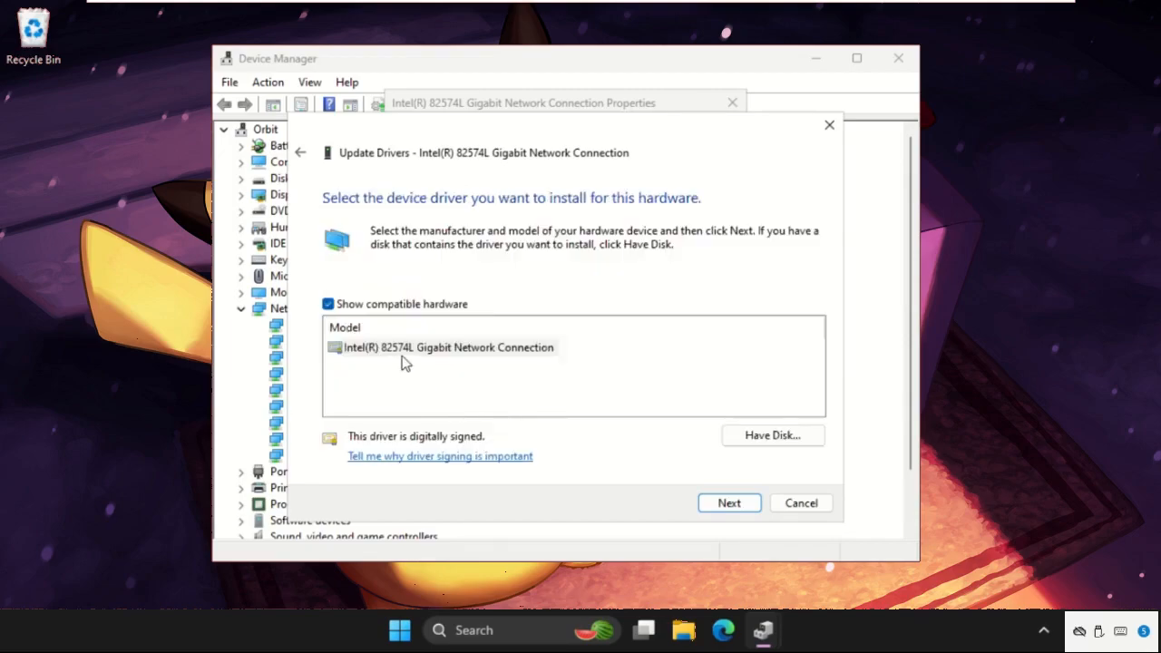
pyautogui.click(445, 347)
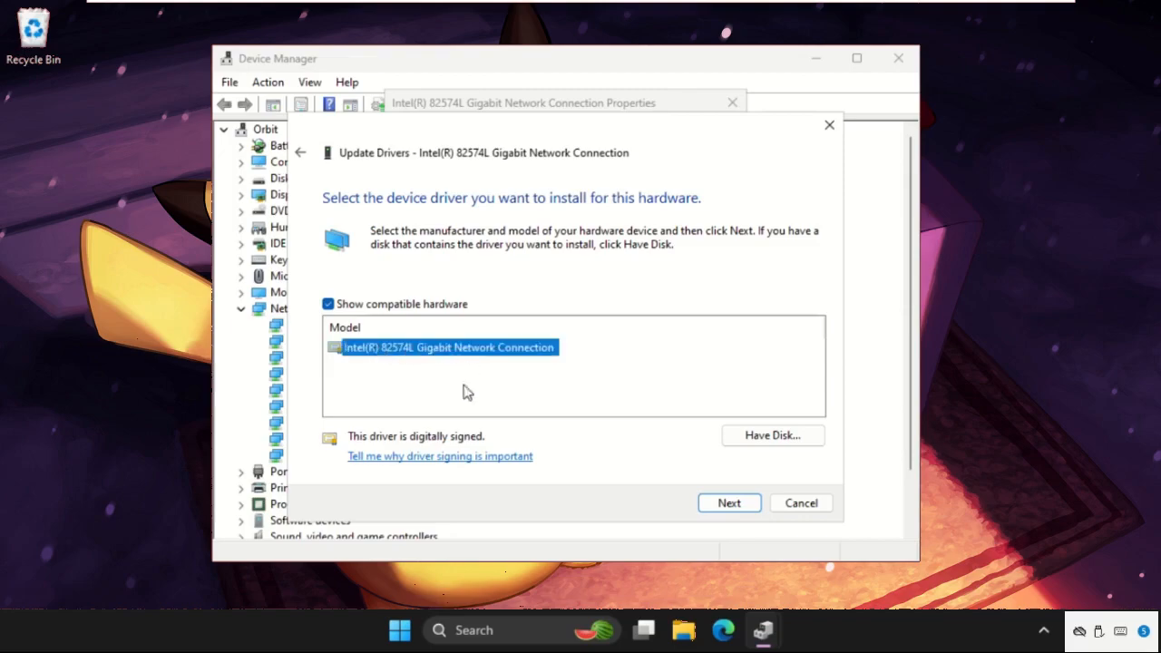
pyautogui.click(729, 502)
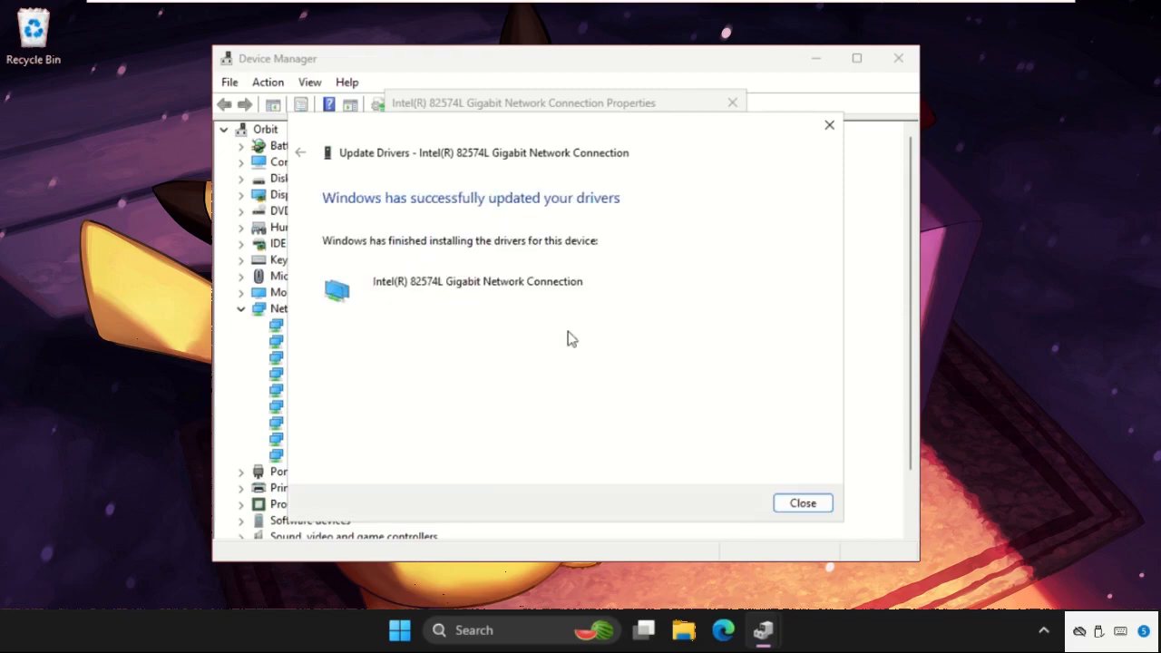
pyautogui.click(802, 502)
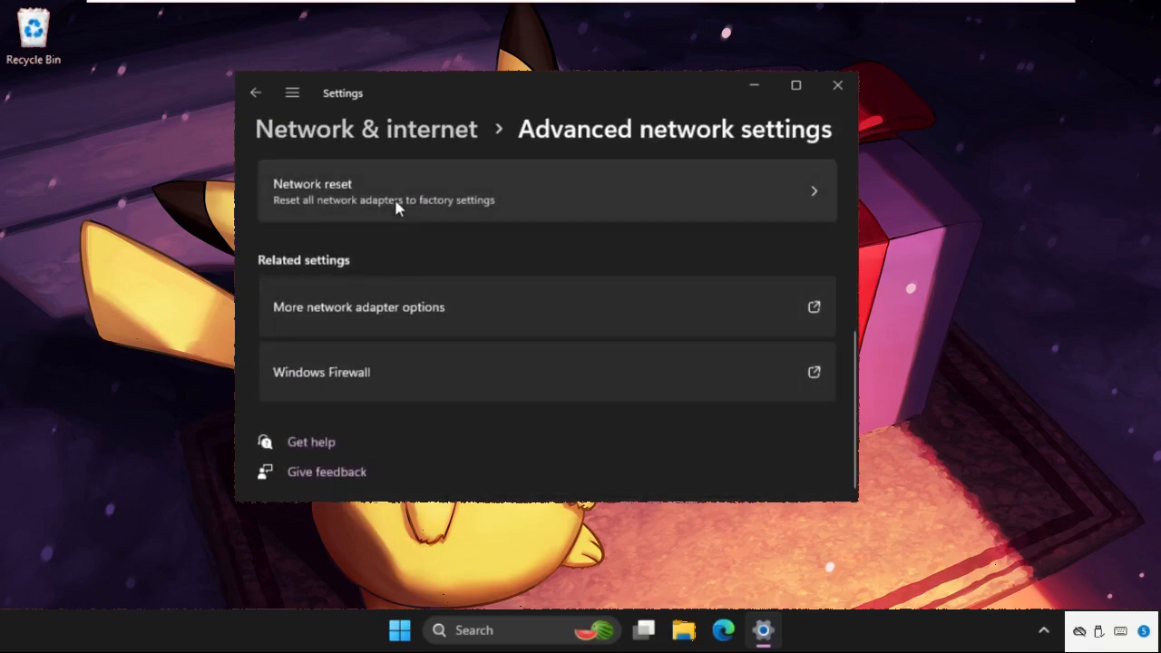
# Confirm Network reset from Advanced network settings, then close the Settings window.
pyautogui.click(764, 305)
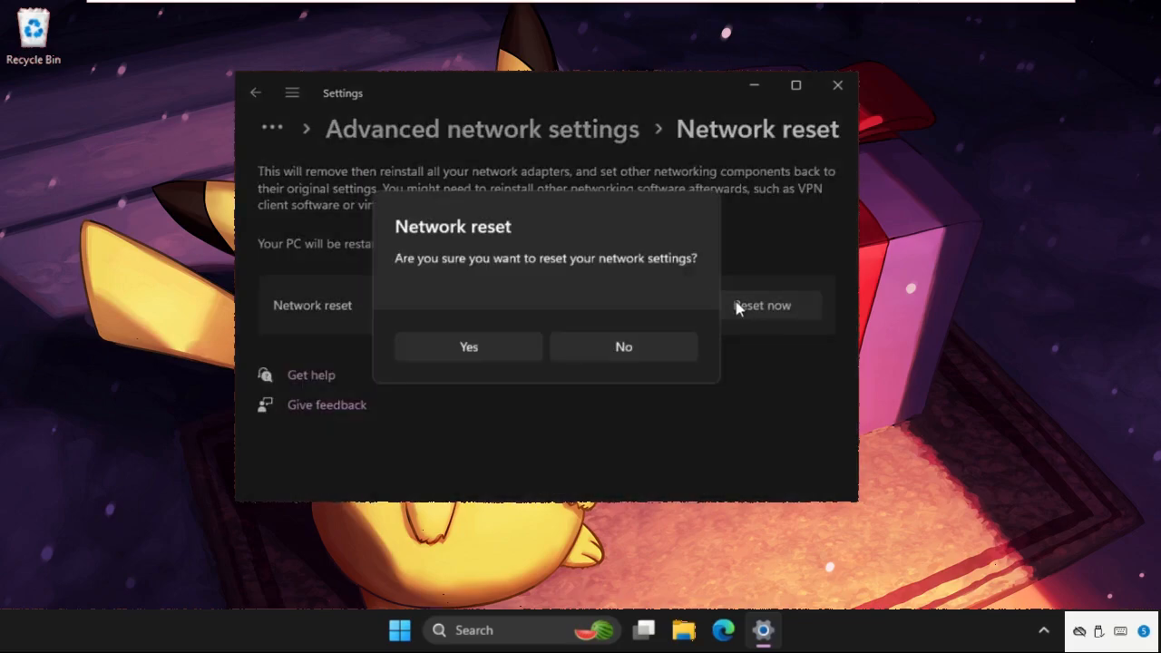
pyautogui.click(623, 347)
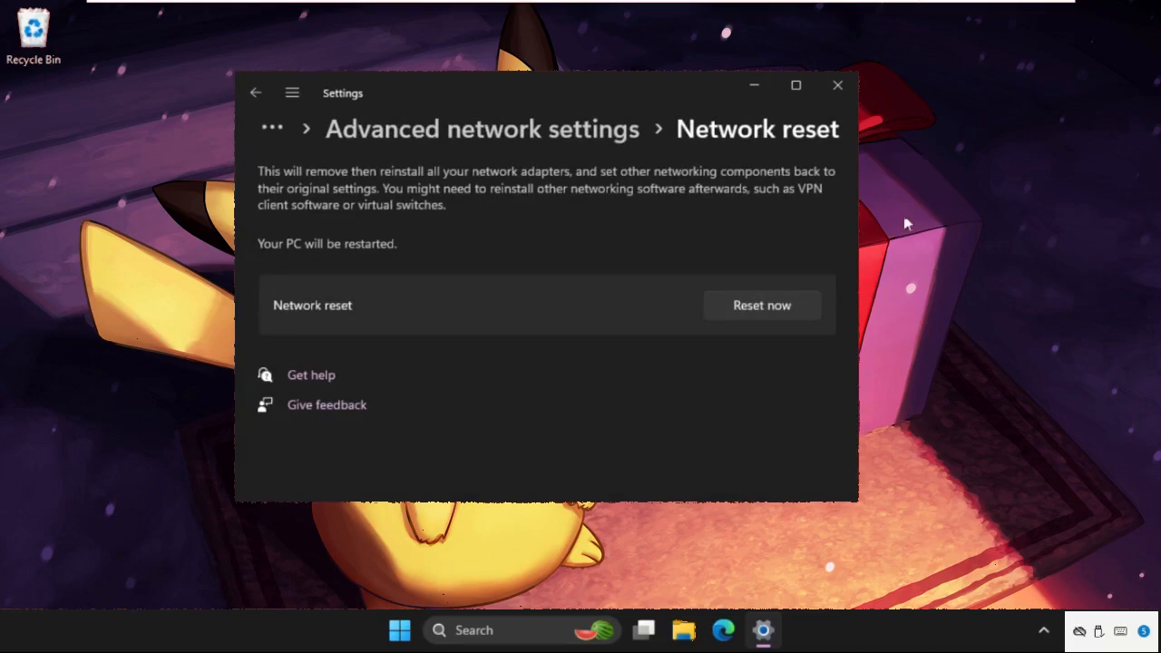
pyautogui.click(837, 86)
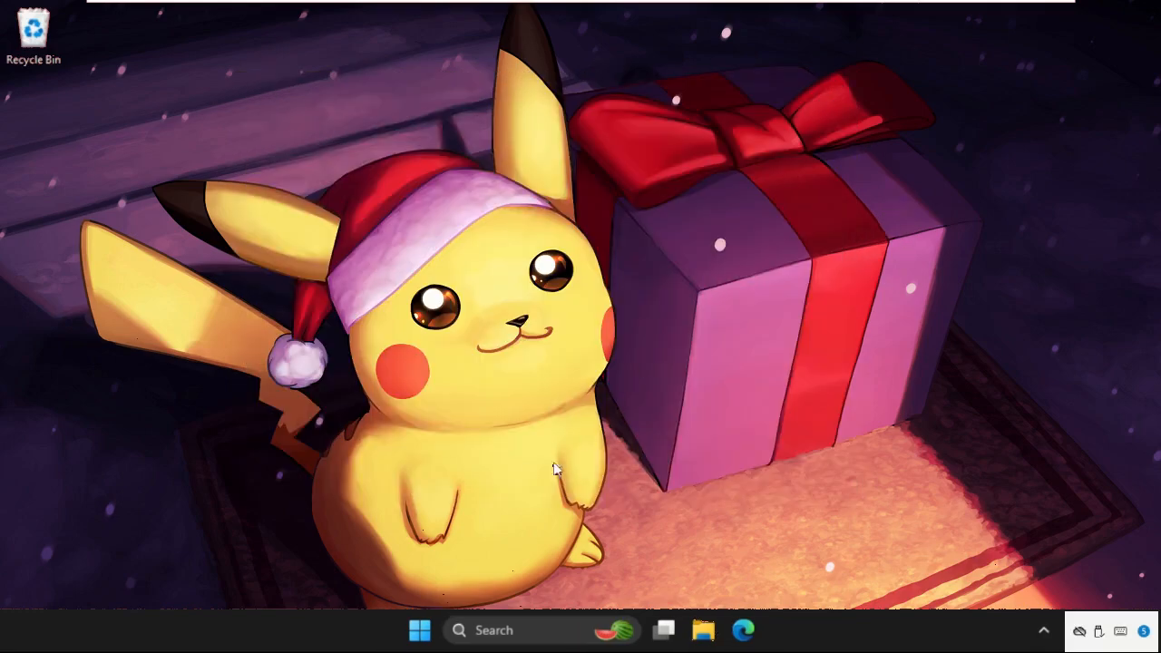
pyautogui.moveTo(471, 523)
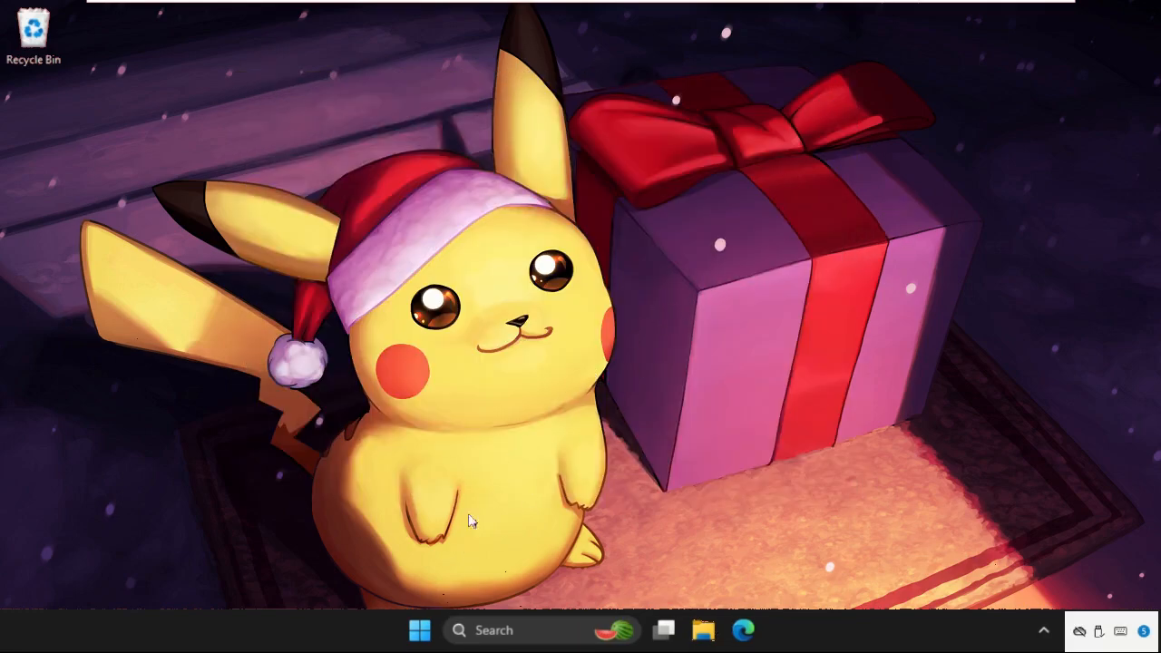
# Open the Start menu's power options to reach the Restart choice.
pyautogui.click(419, 630)
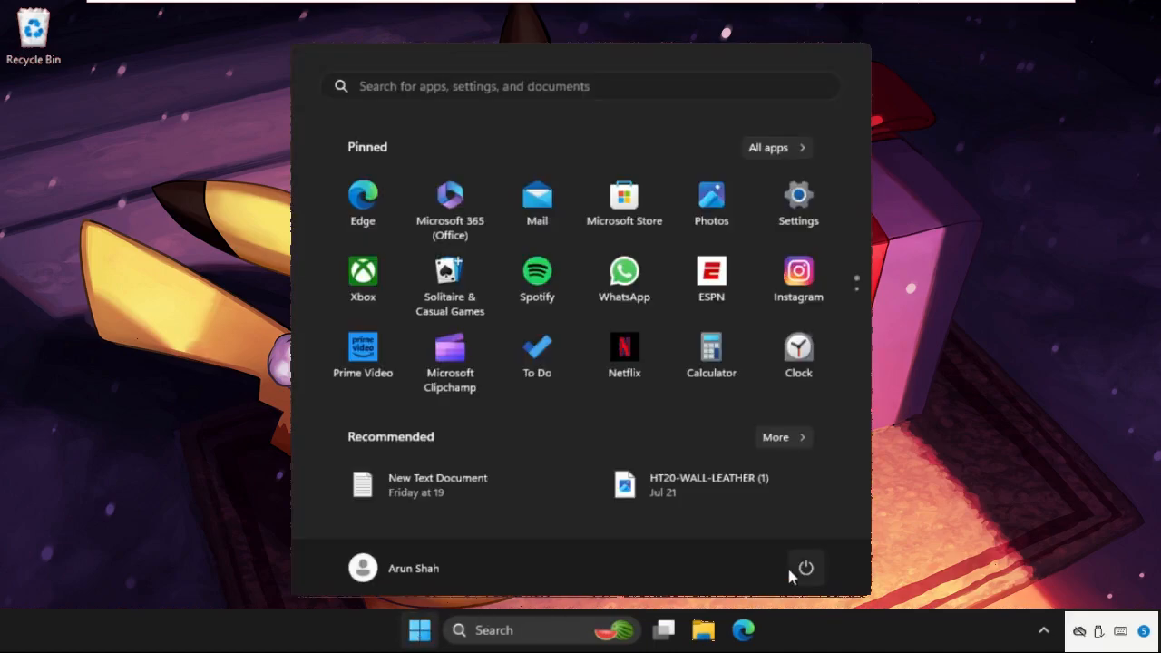
pyautogui.click(805, 567)
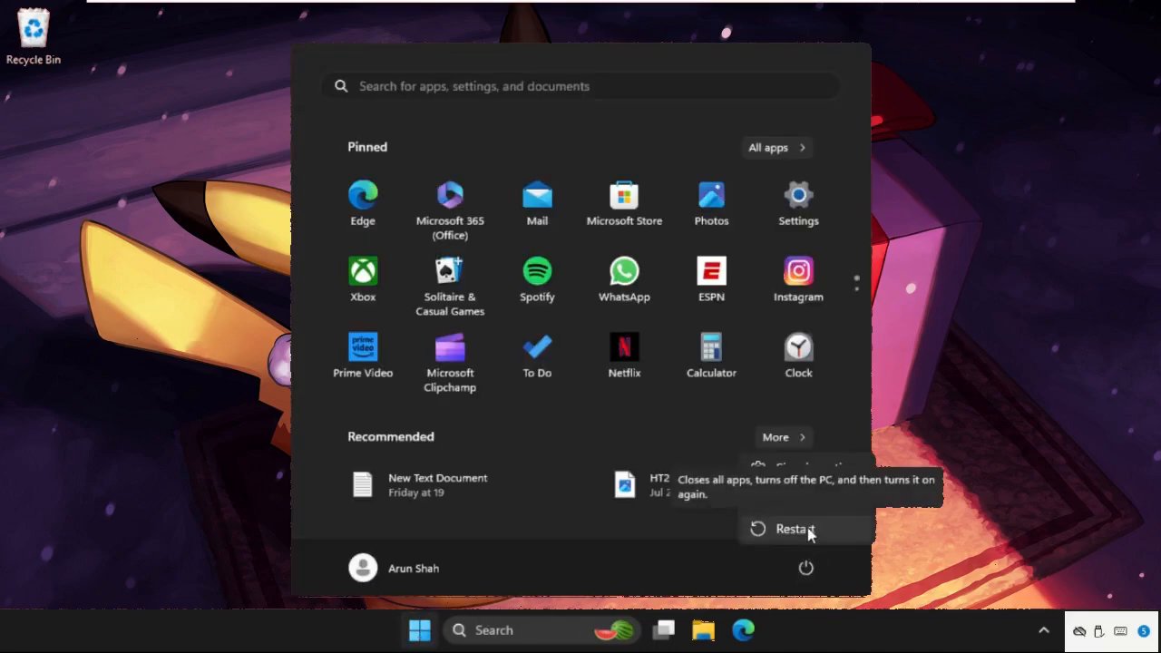